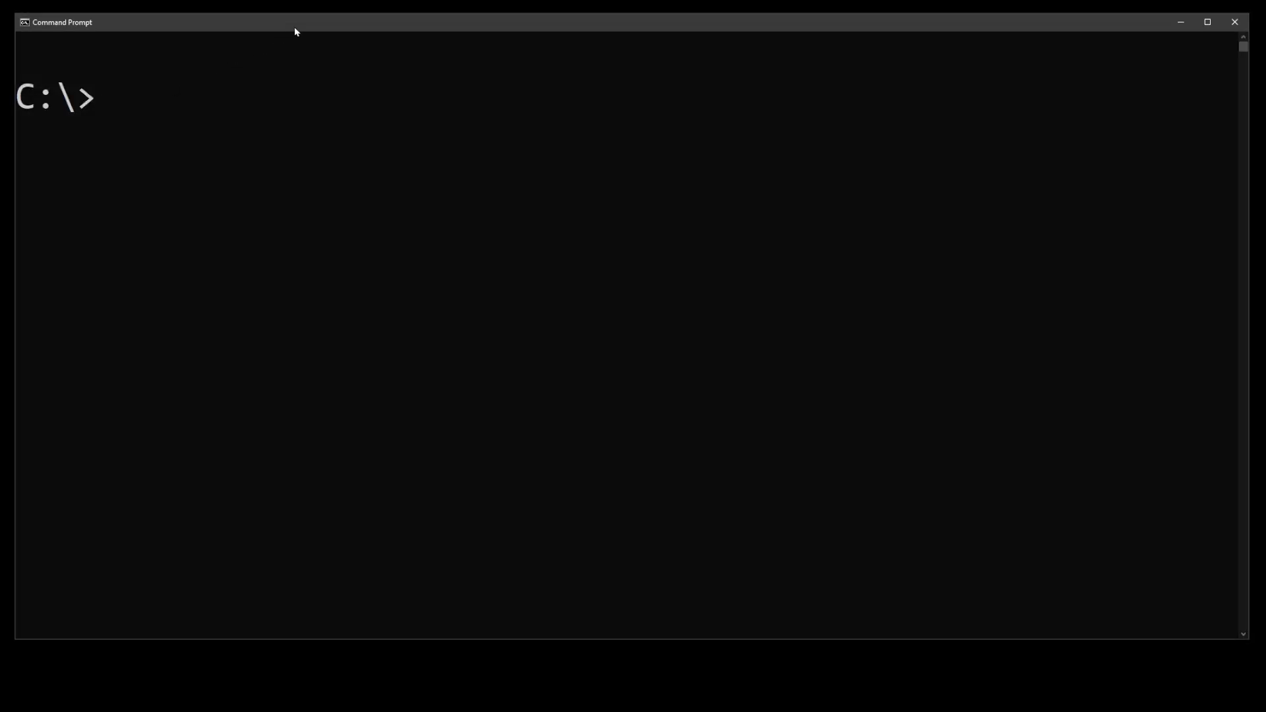
# Run git in Command Prompt and highlight the 'not recognized' error message.
pyautogui.write('git')
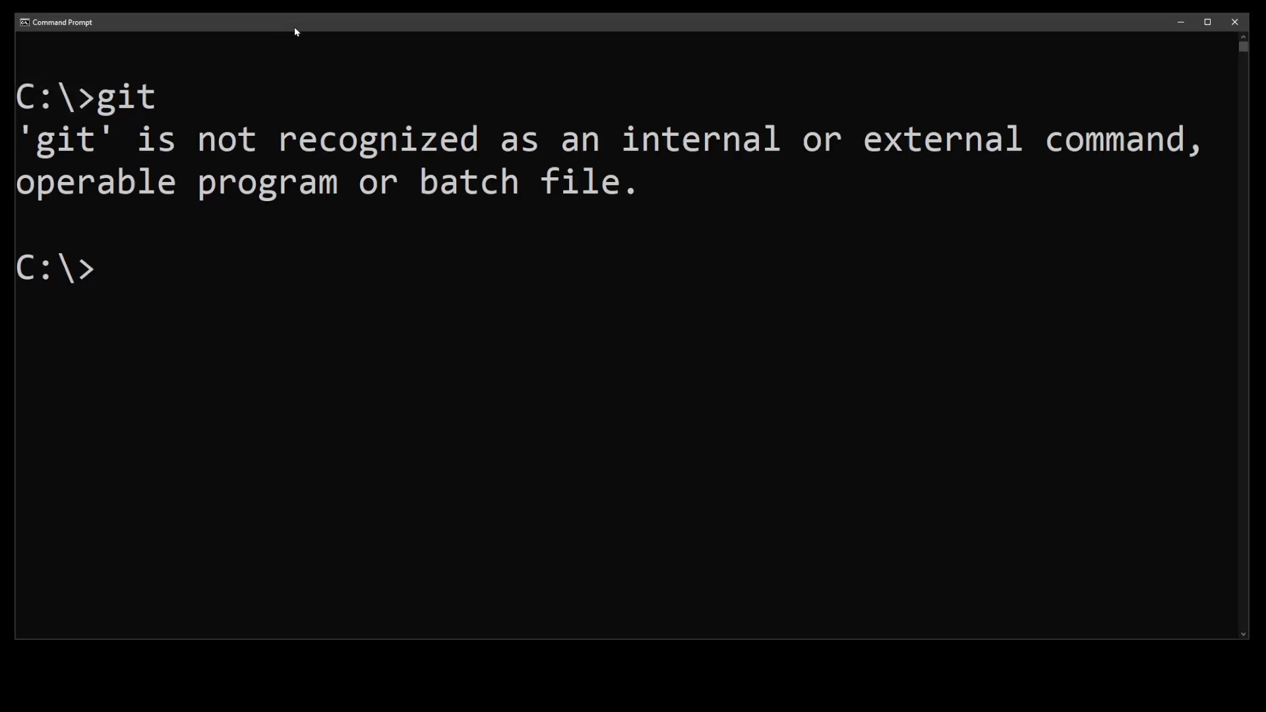
pyautogui.moveTo(18, 140); pyautogui.dragTo(372, 152)
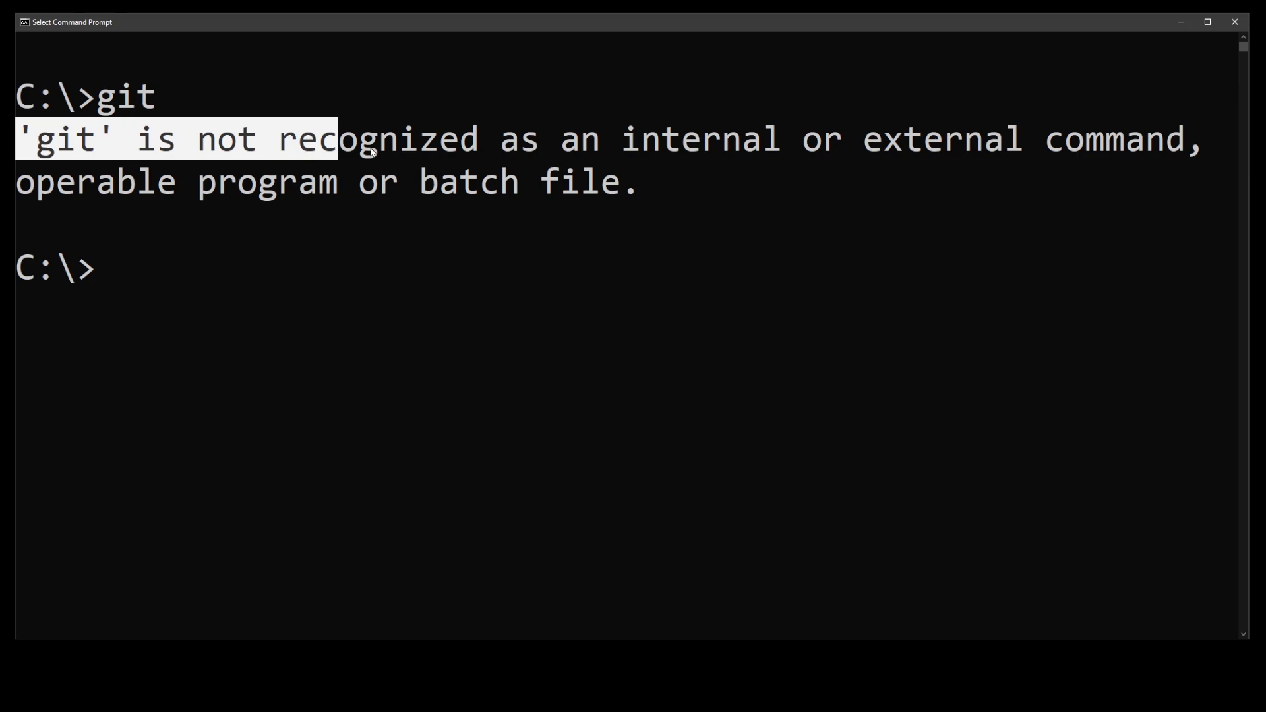
pyautogui.moveTo(372, 151); pyautogui.dragTo(194, 145)
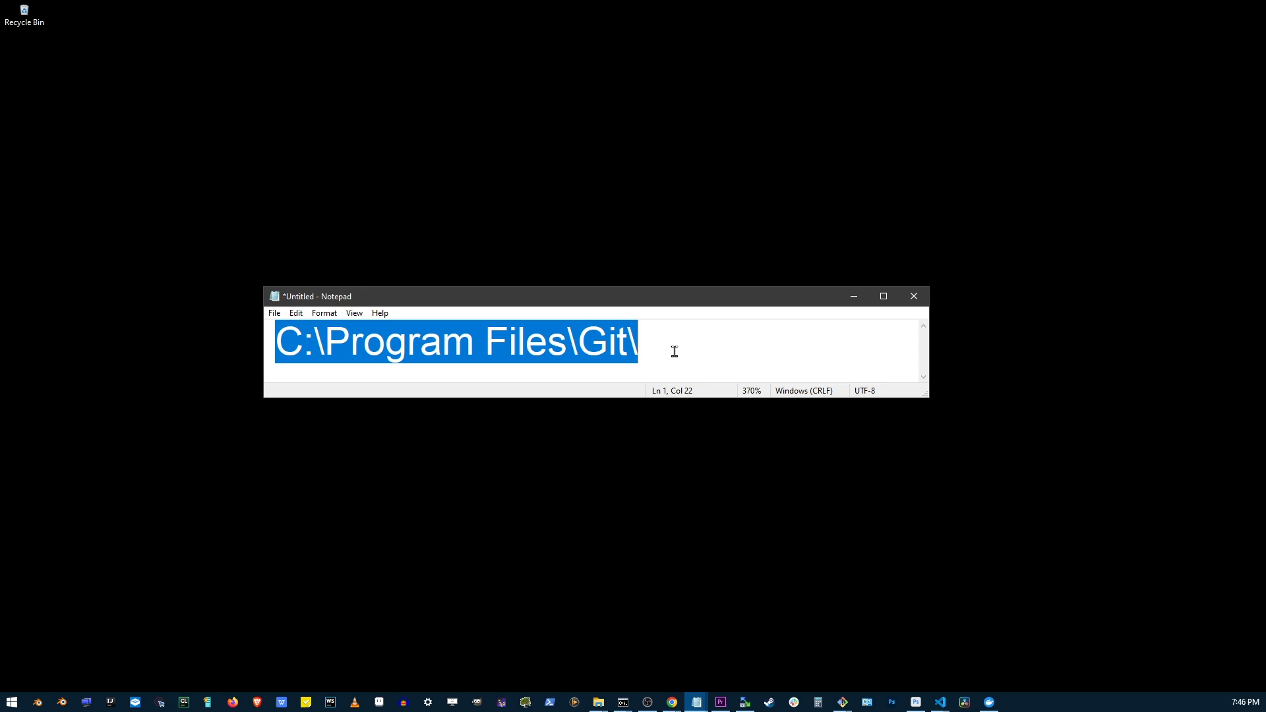
# Append cmd to the Notepad path so it reads C:\Program Files\Git\cmd.
pyautogui.click(638, 341)
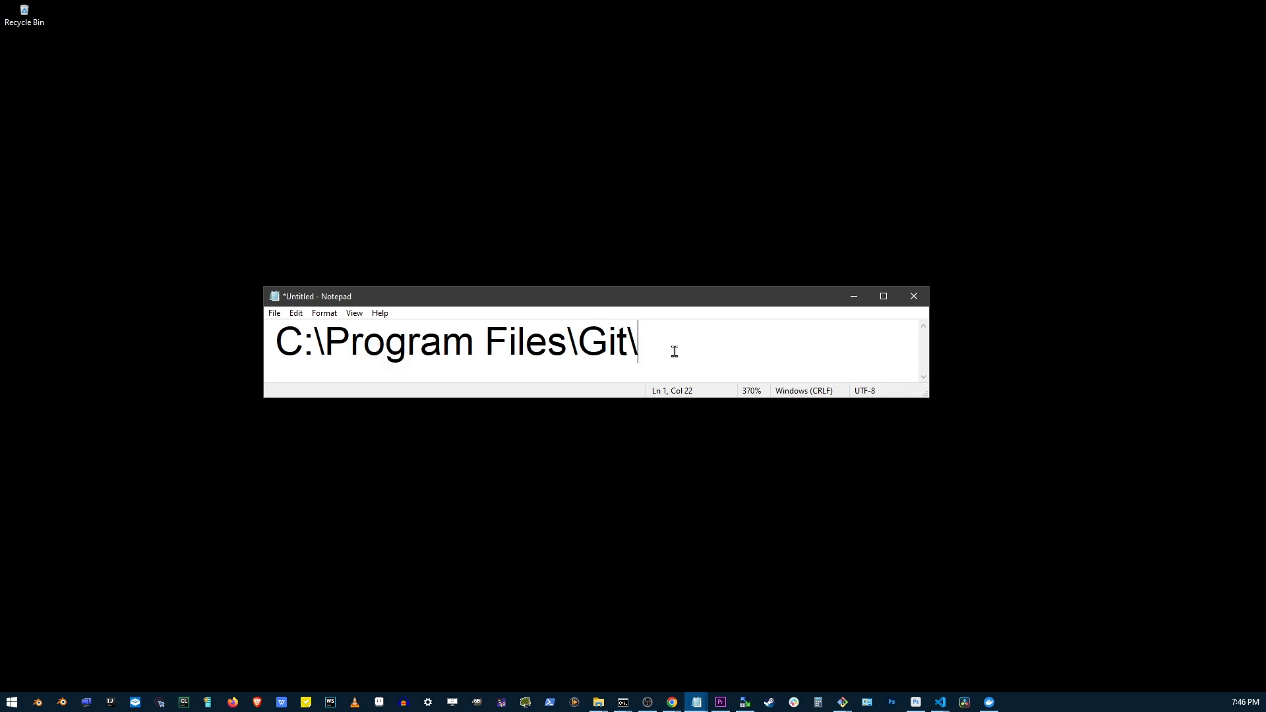
pyautogui.write('cmd')
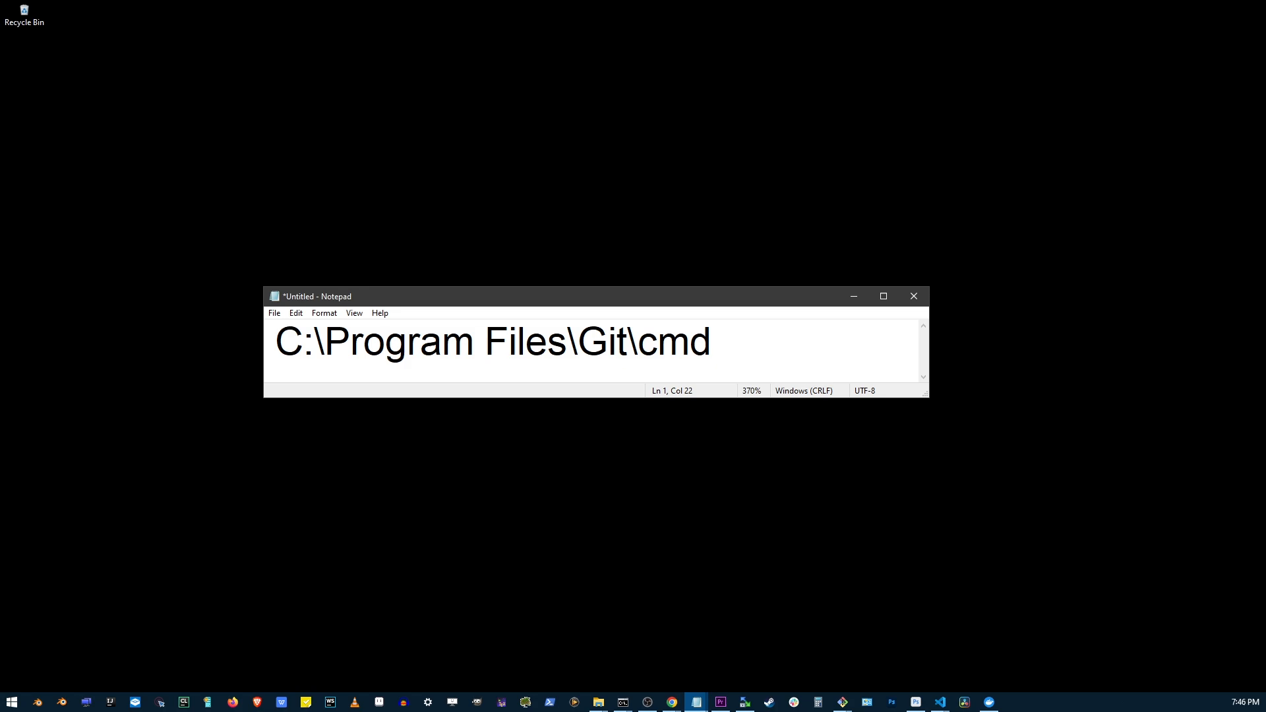
pyautogui.click(12, 702)
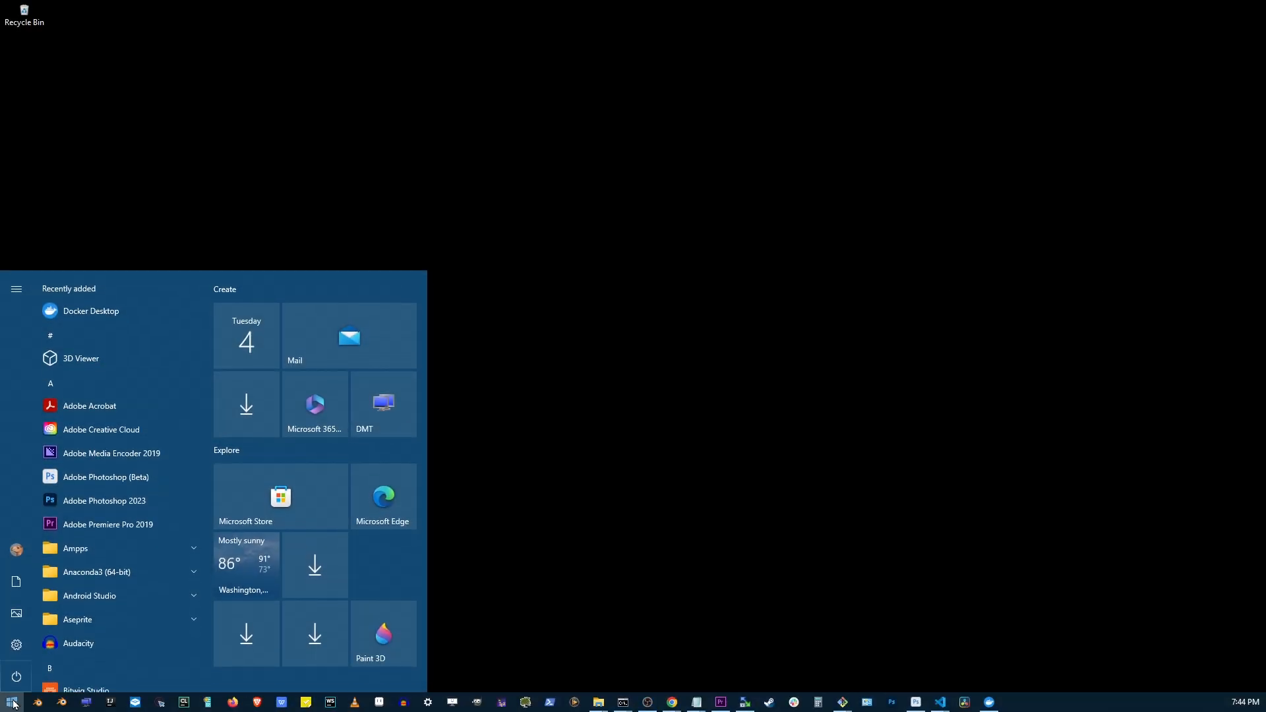
# Search the Start menu for 'environment' to reach the system environment variables settings.
pyautogui.write('environment')
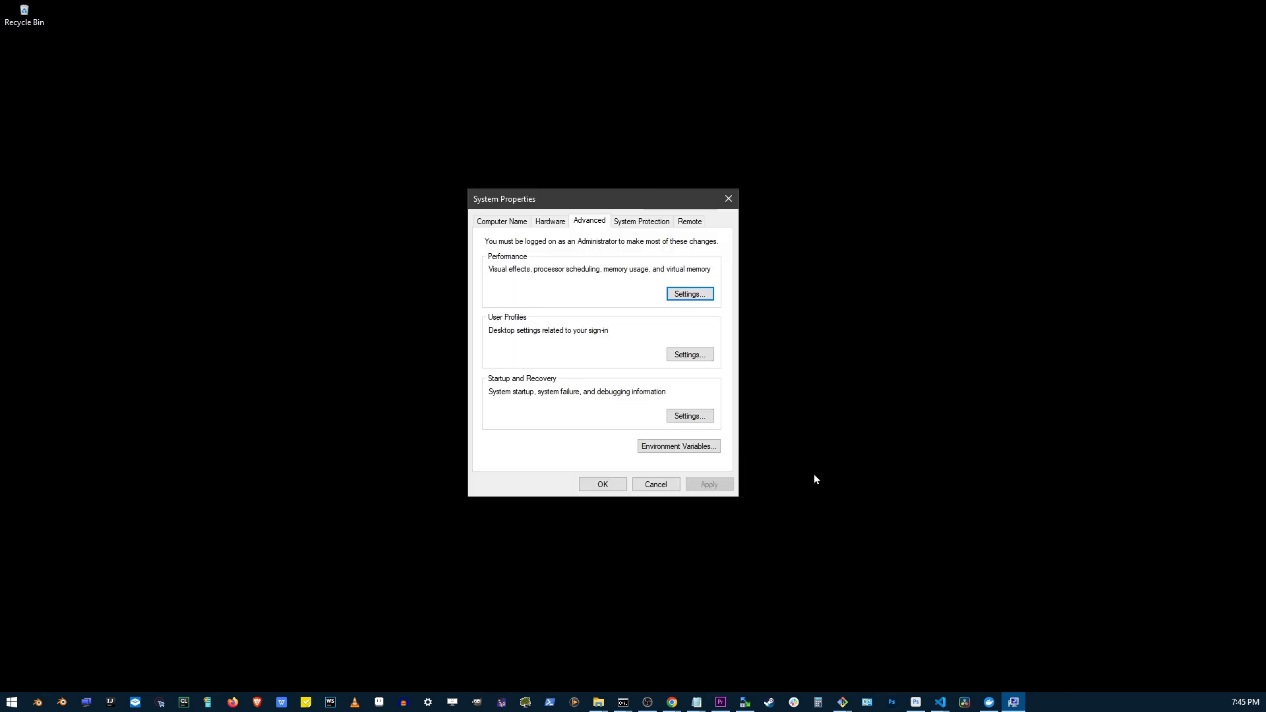
# Open Environment Variables from the System Properties Advanced tab.
pyautogui.click(677, 446)
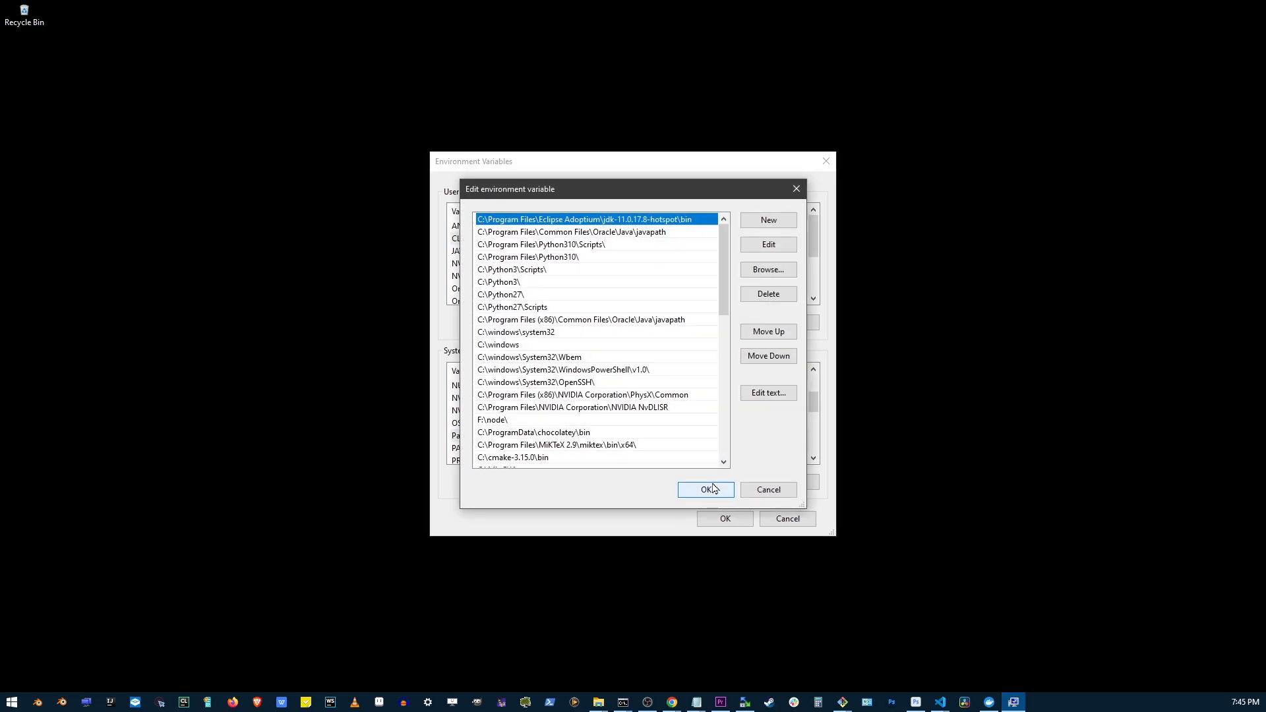
# Add a new blank entry to the system Path variable's folder list.
pyautogui.click(768, 219)
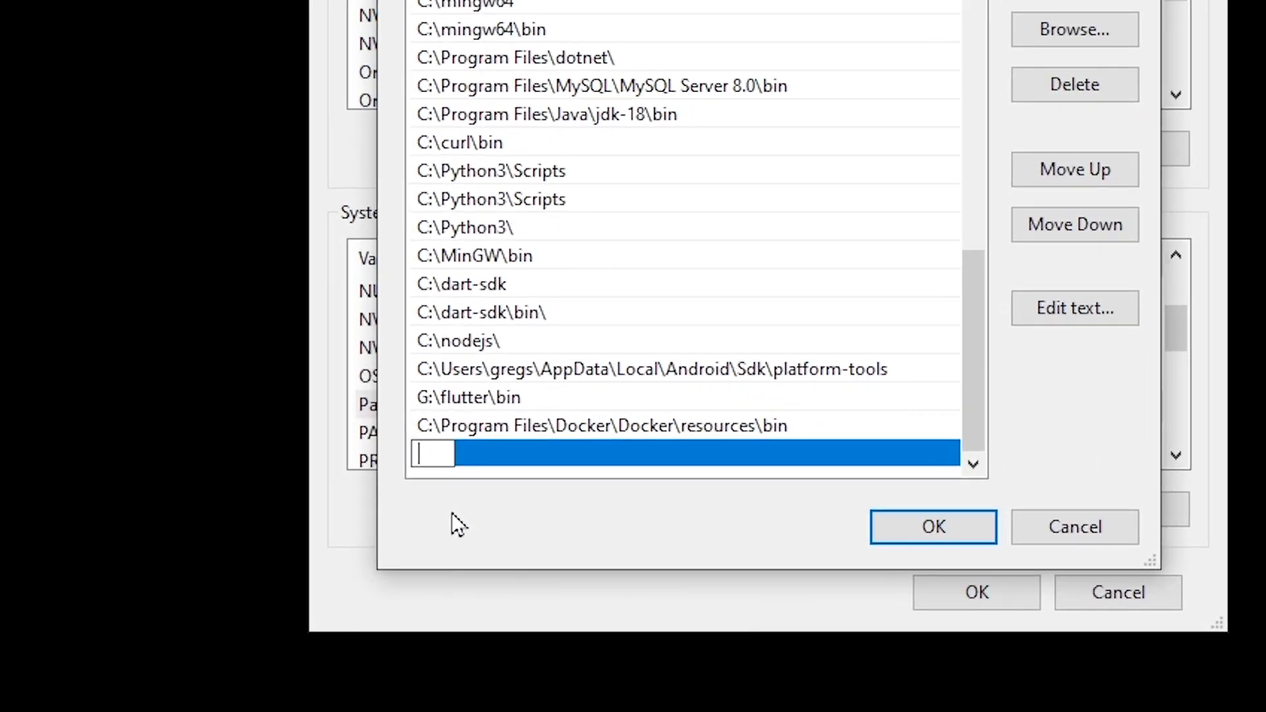
# Enter C:\Program Files\Git\cmd as the new Path entry and confirm with OK.
pyautogui.write('C:\\')
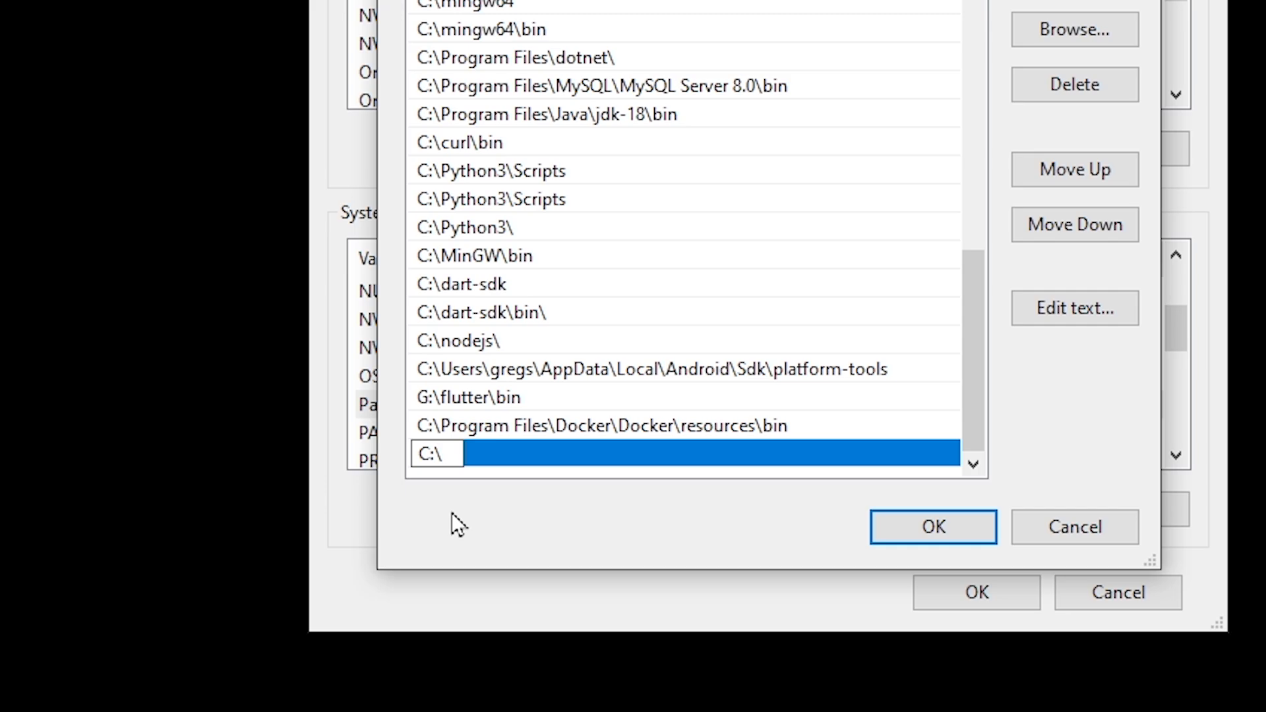
pyautogui.write('Program Files\\F')
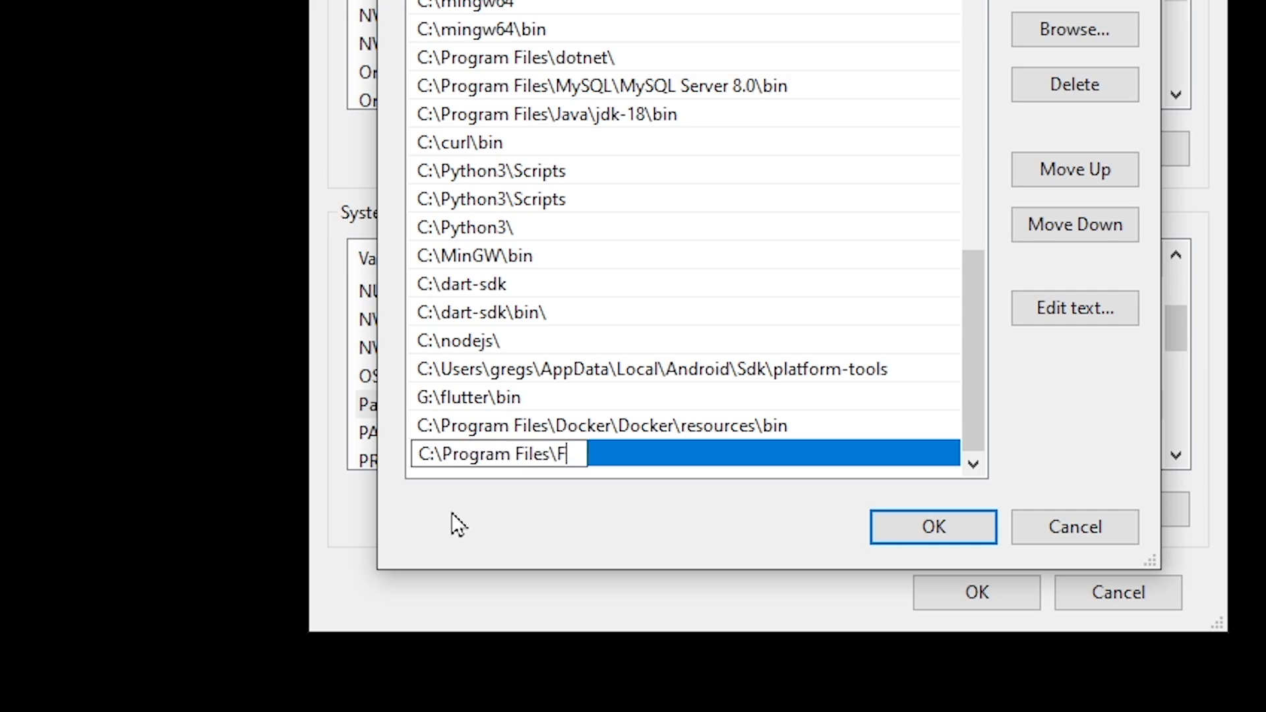
pyautogui.write('it')
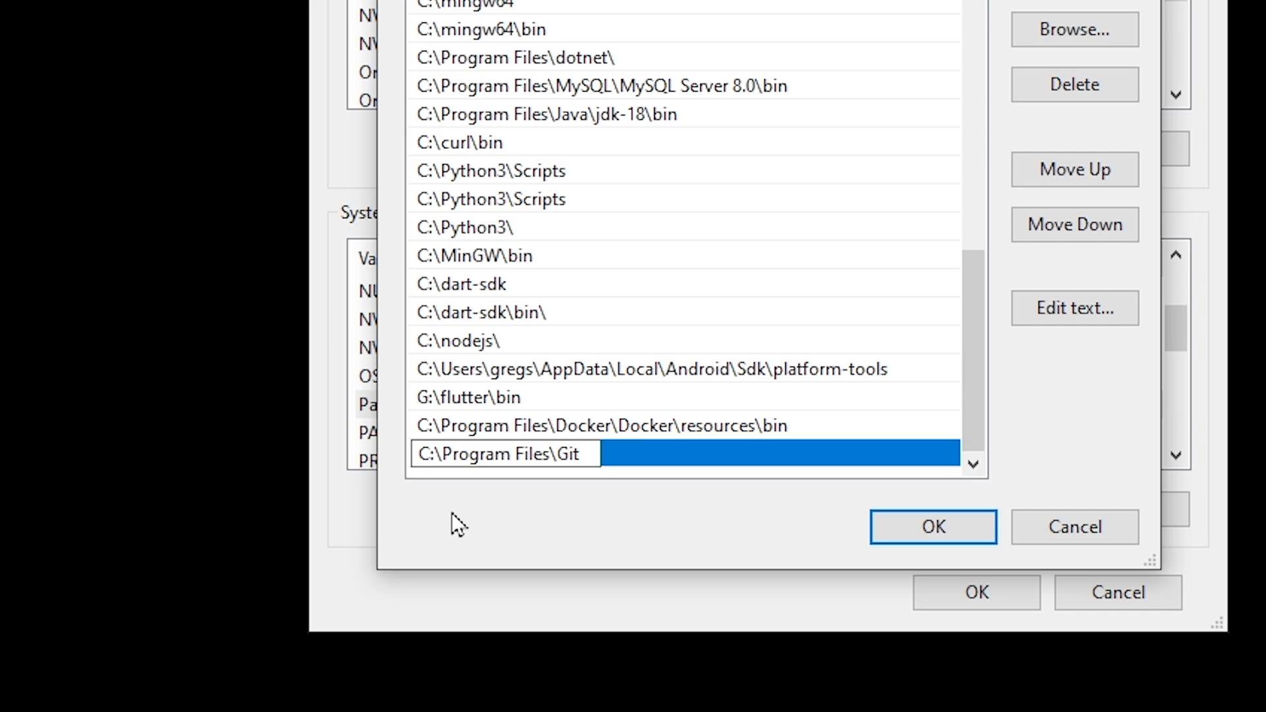
pyautogui.write('\\cmd')
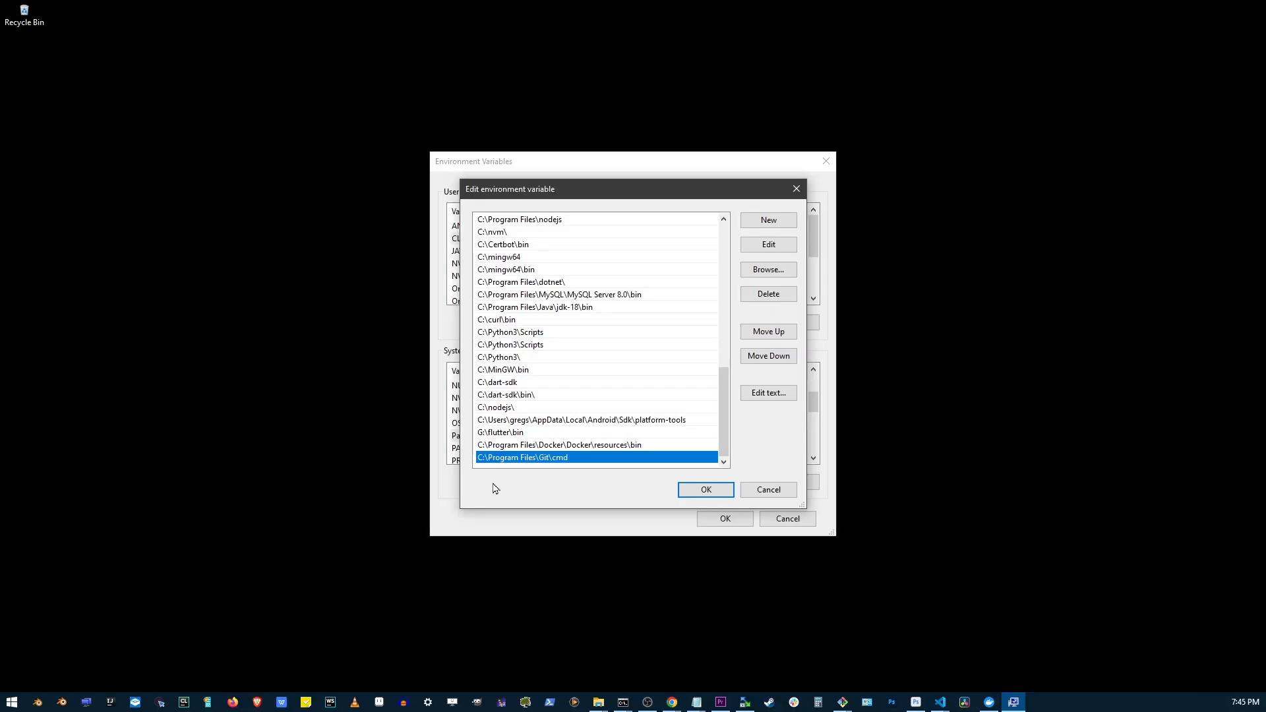
pyautogui.moveTo(546, 493)
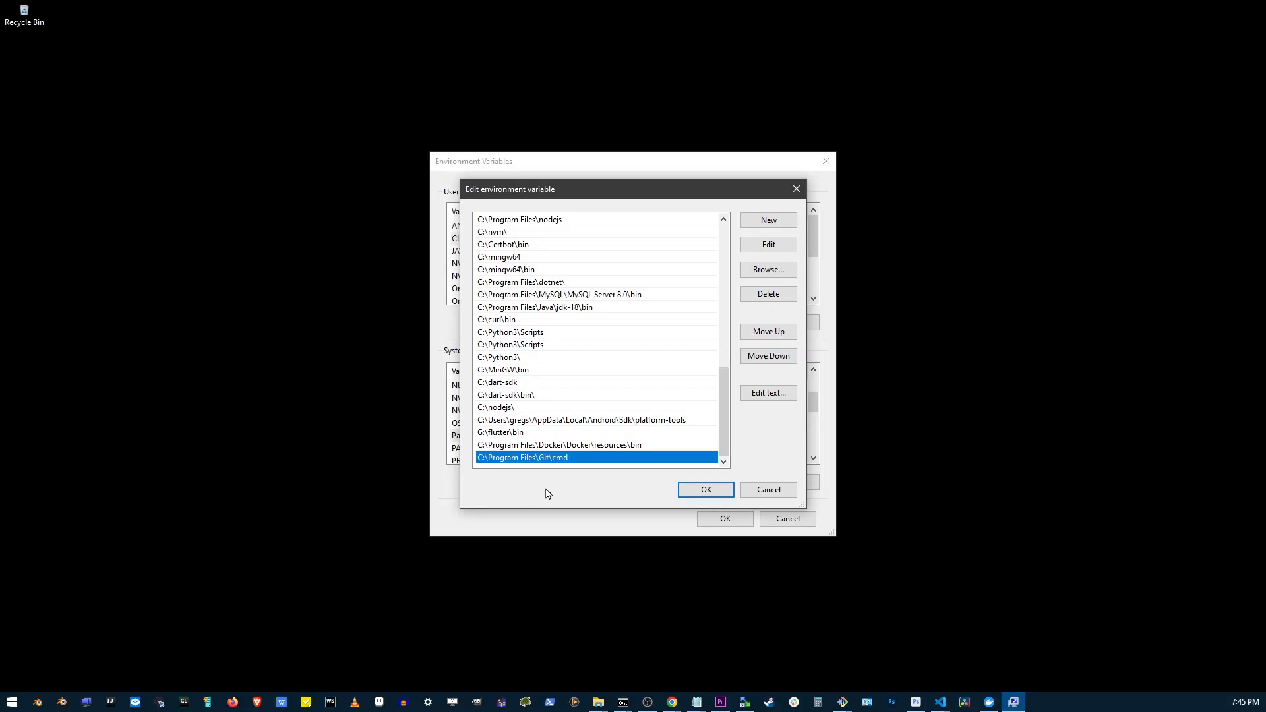
pyautogui.click(704, 490)
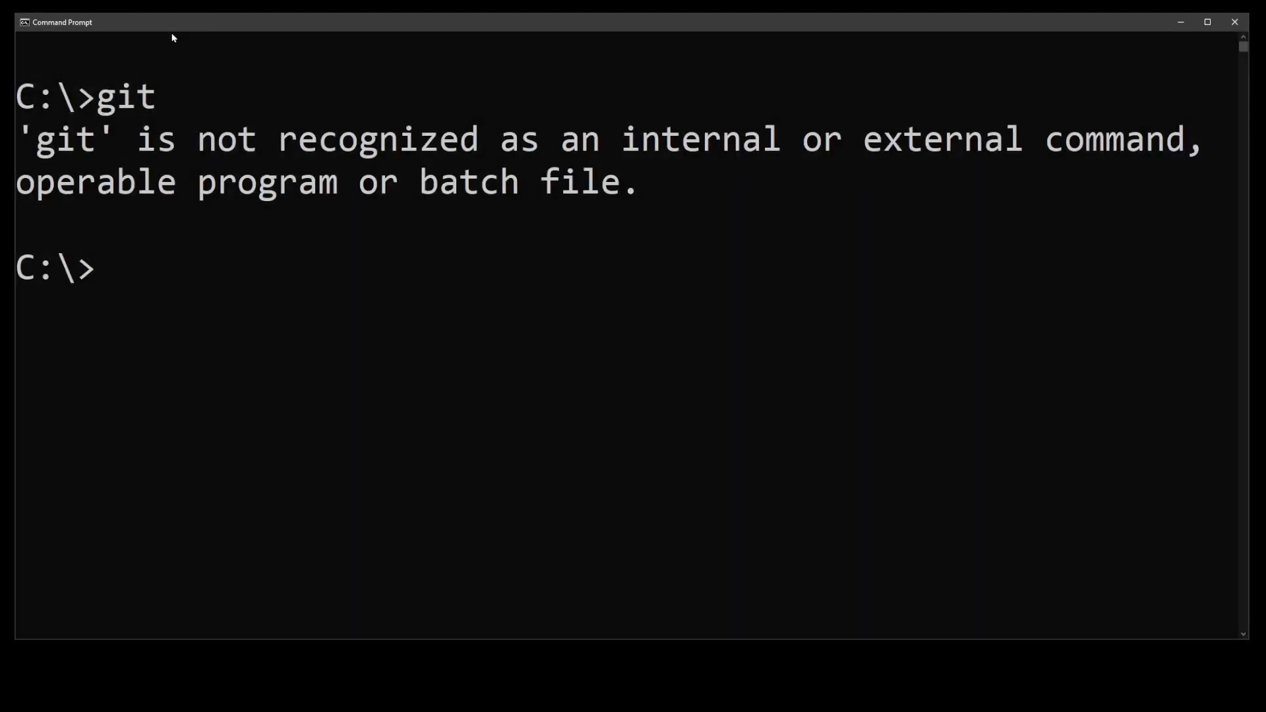
# Rerun git in the same Command Prompt and highlight the repeated 'not recognized' error.
pyautogui.write('git')
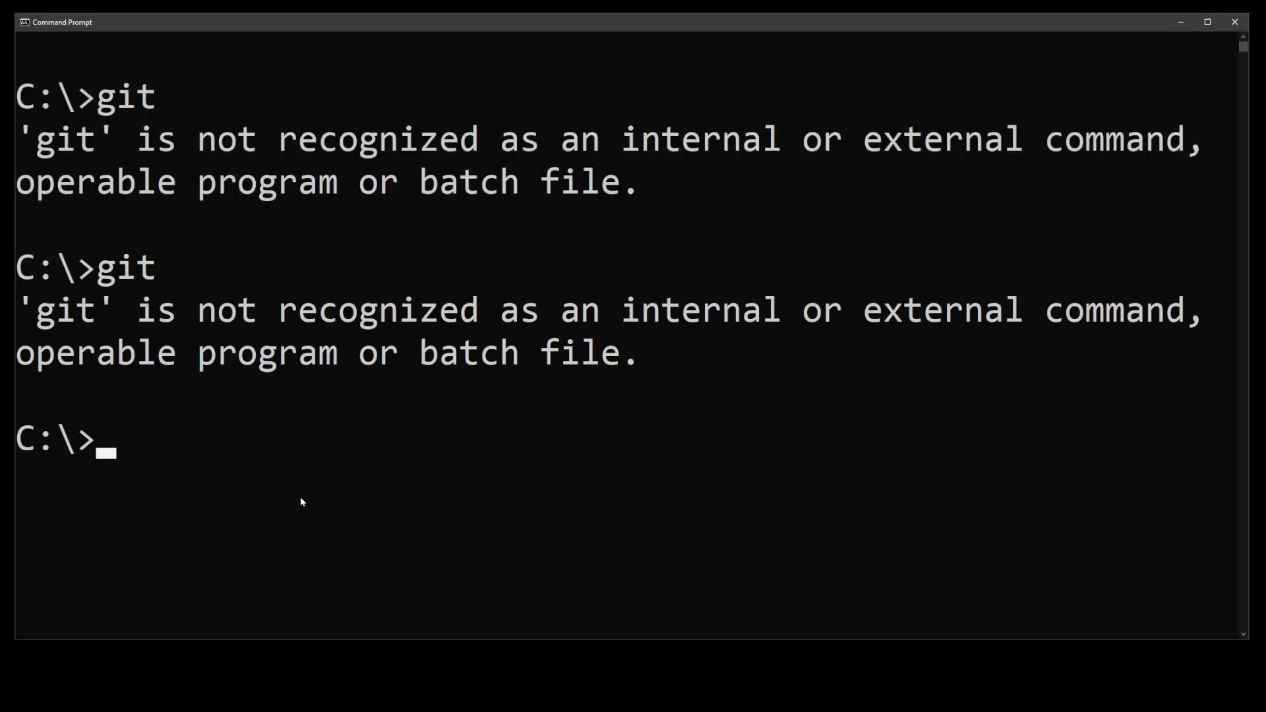
pyautogui.moveTo(15, 309); pyautogui.dragTo(638, 351)
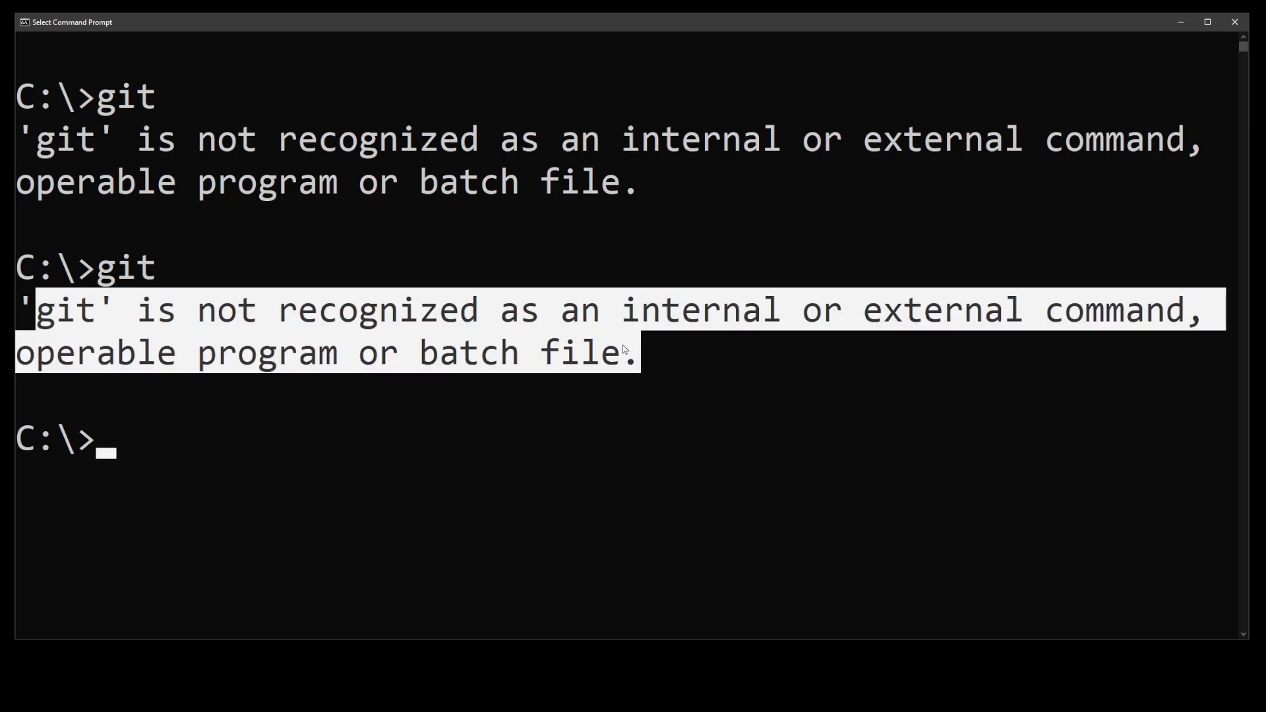